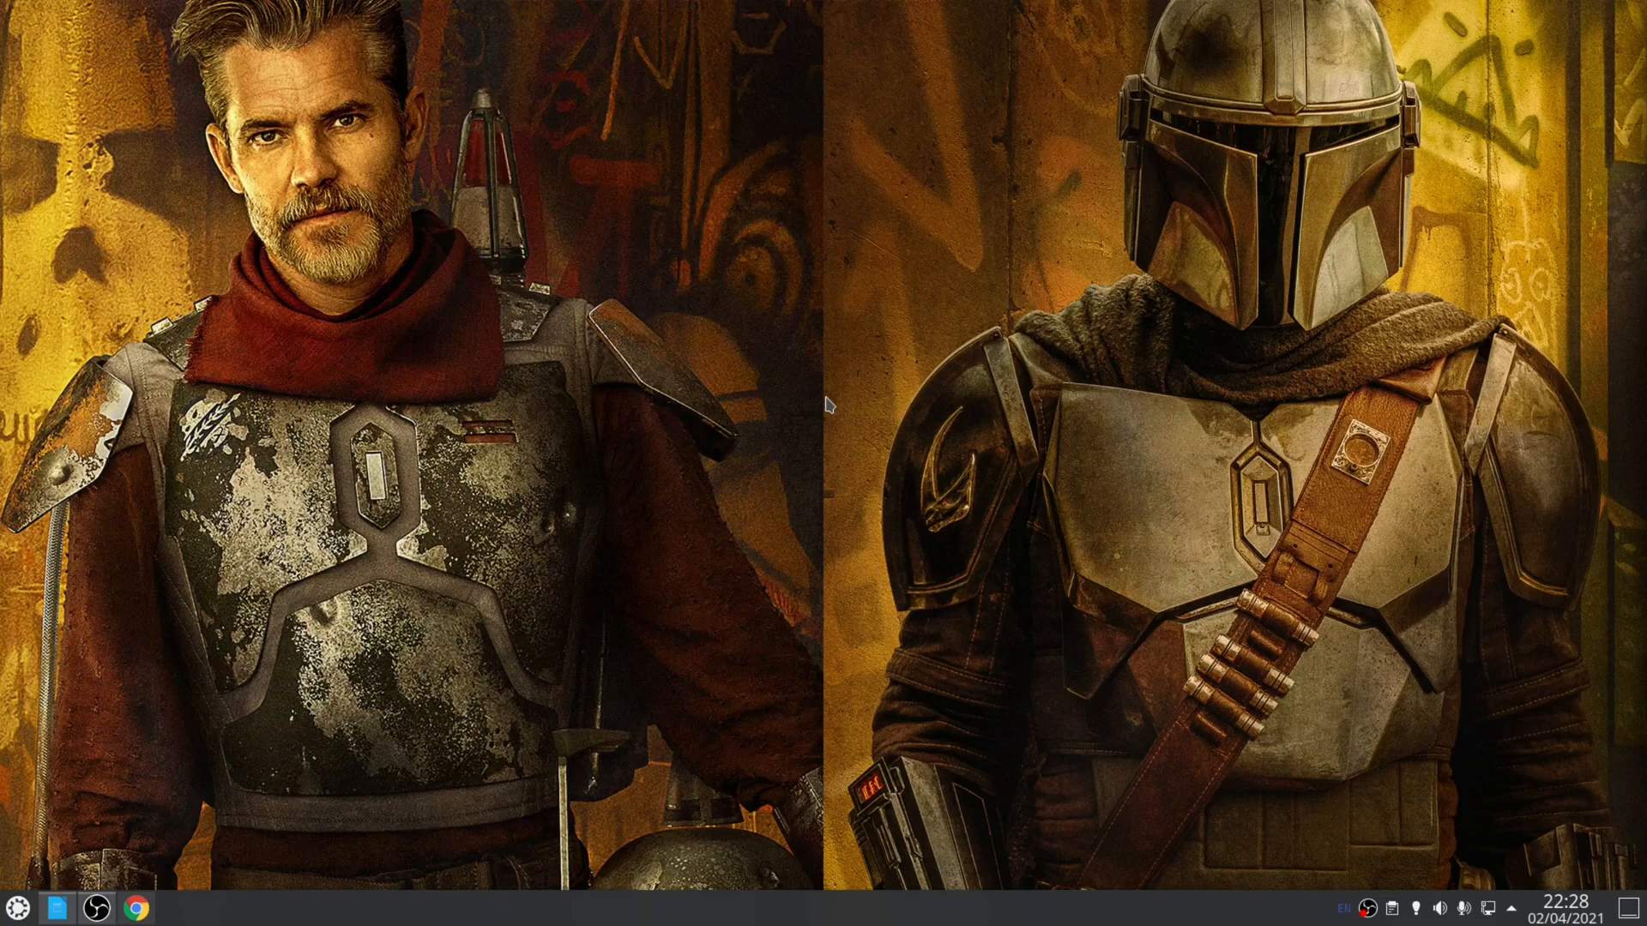
Bring up Google Chrome showing the Windows Vista I/O technologies article at SuperFetch
click(136, 905)
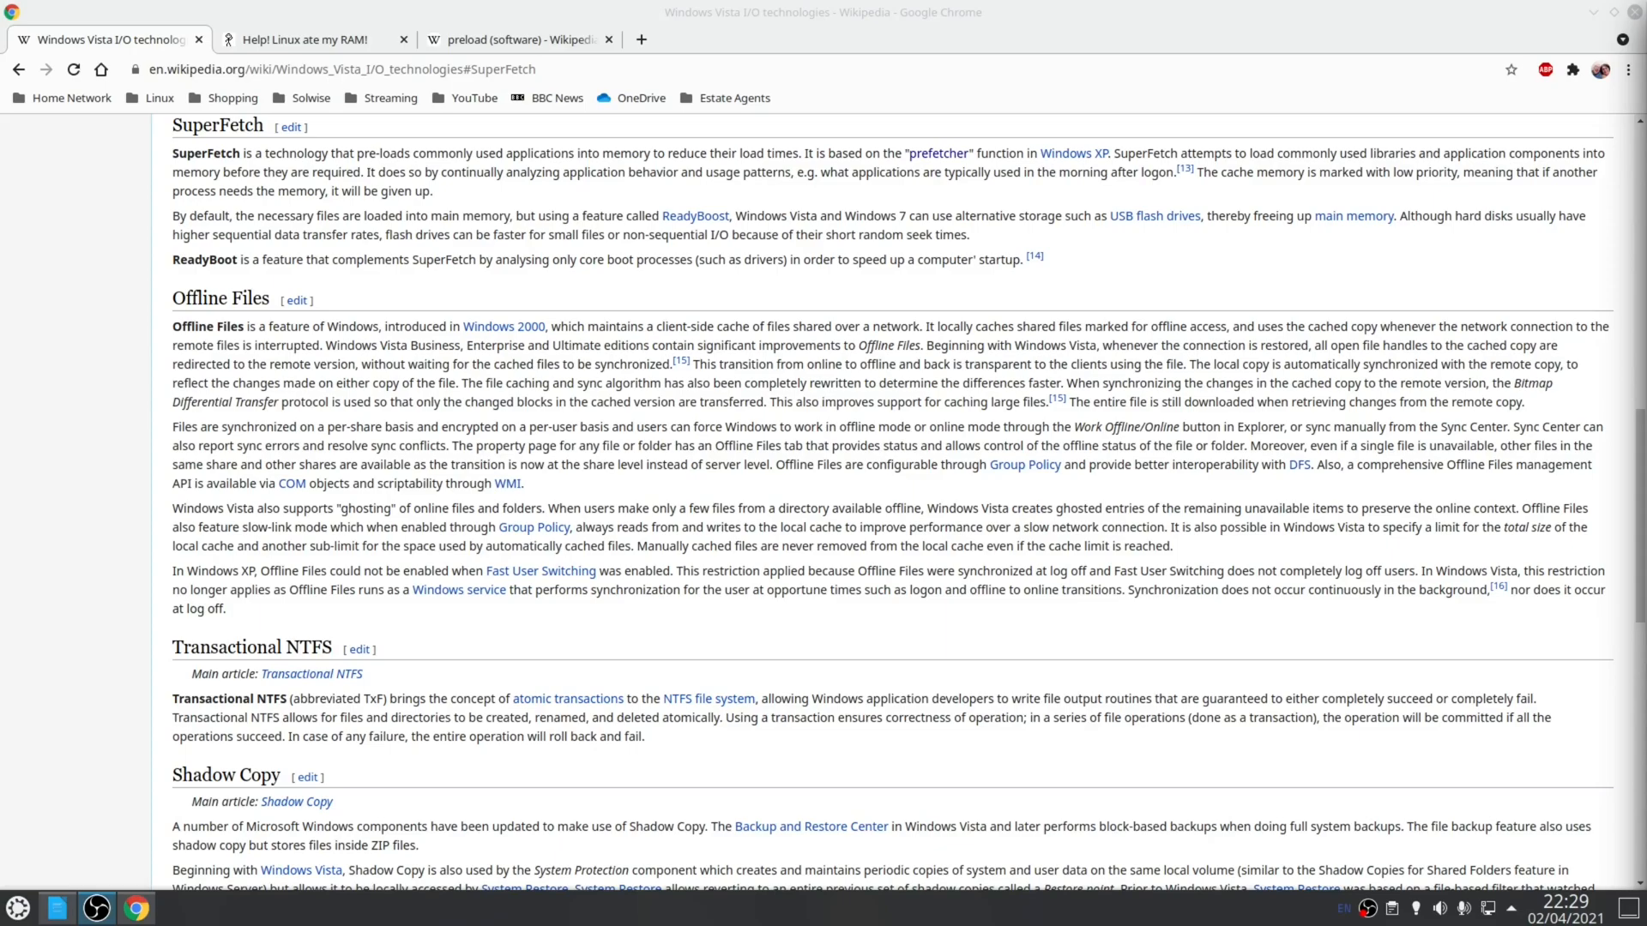
View the 'Linux ate my RAM!' page, then the Wikipedia preload (software) article
click(300, 40)
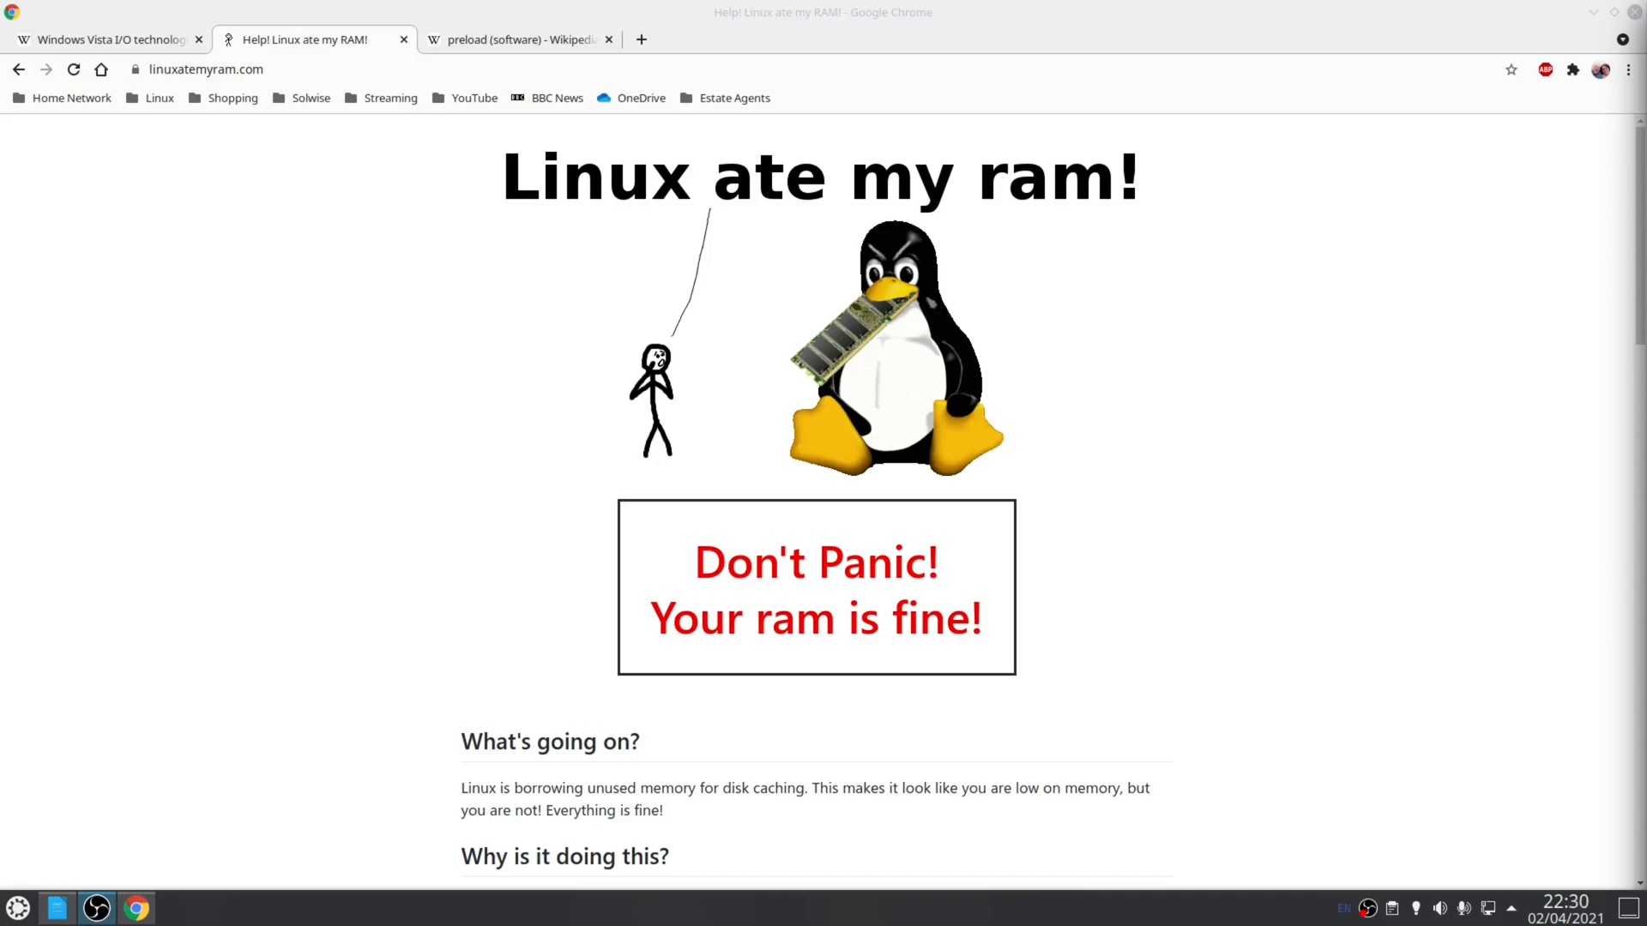
click(513, 39)
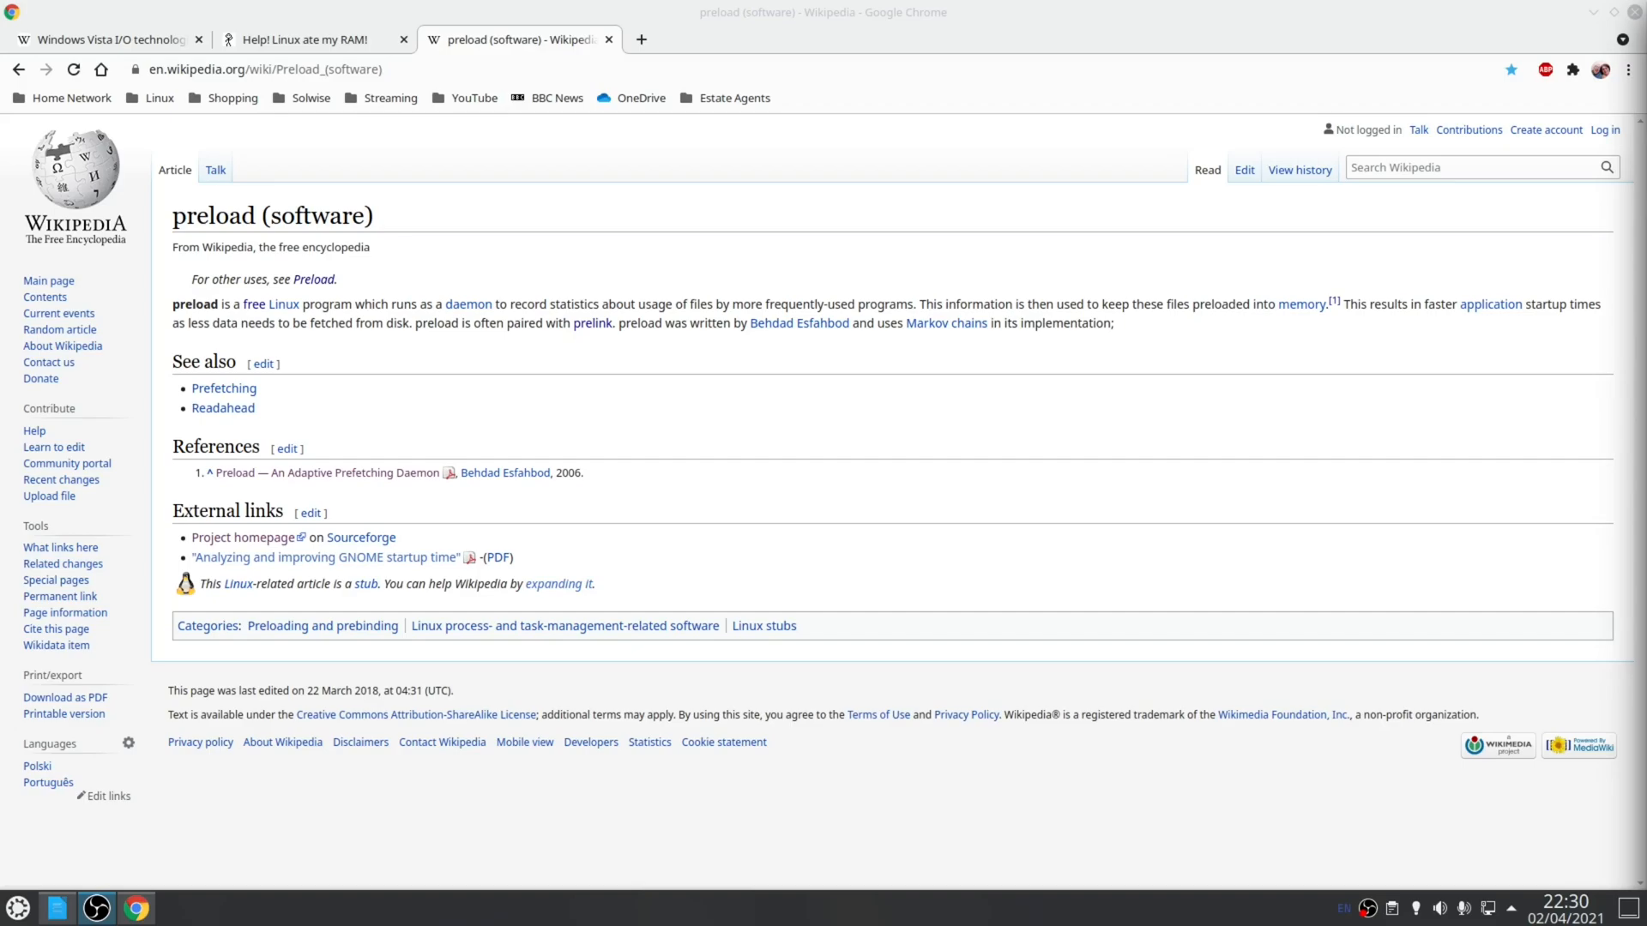
Run 'sudo apt install preload' in Konsole (already newest version), then close the terminal
click(172, 911)
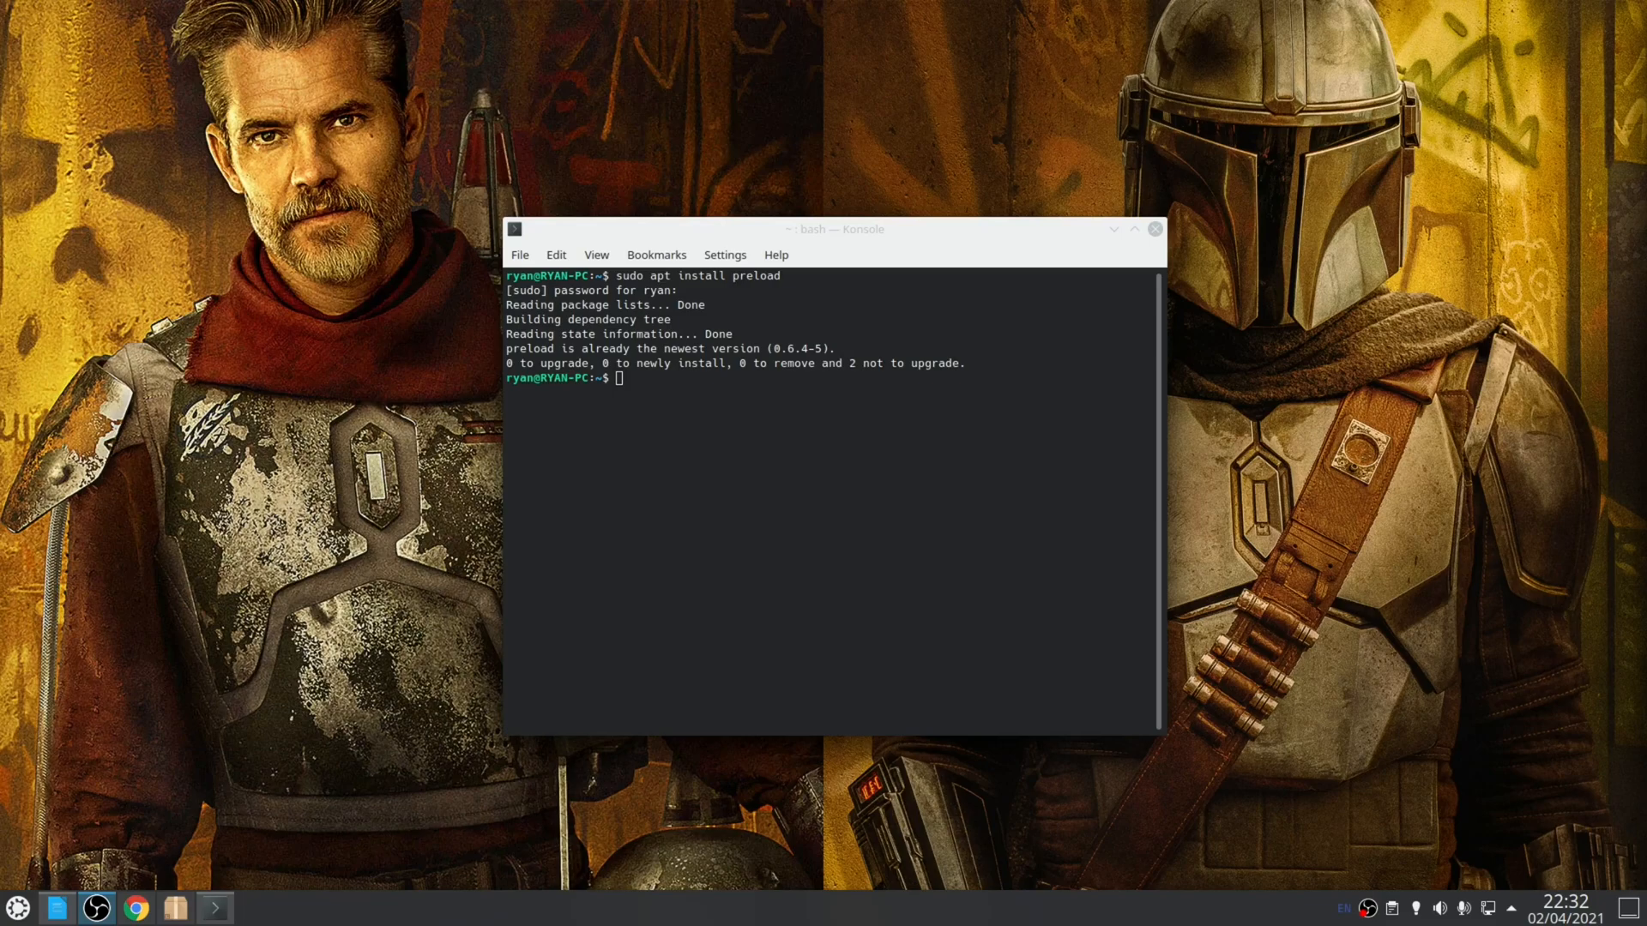
click(1112, 229)
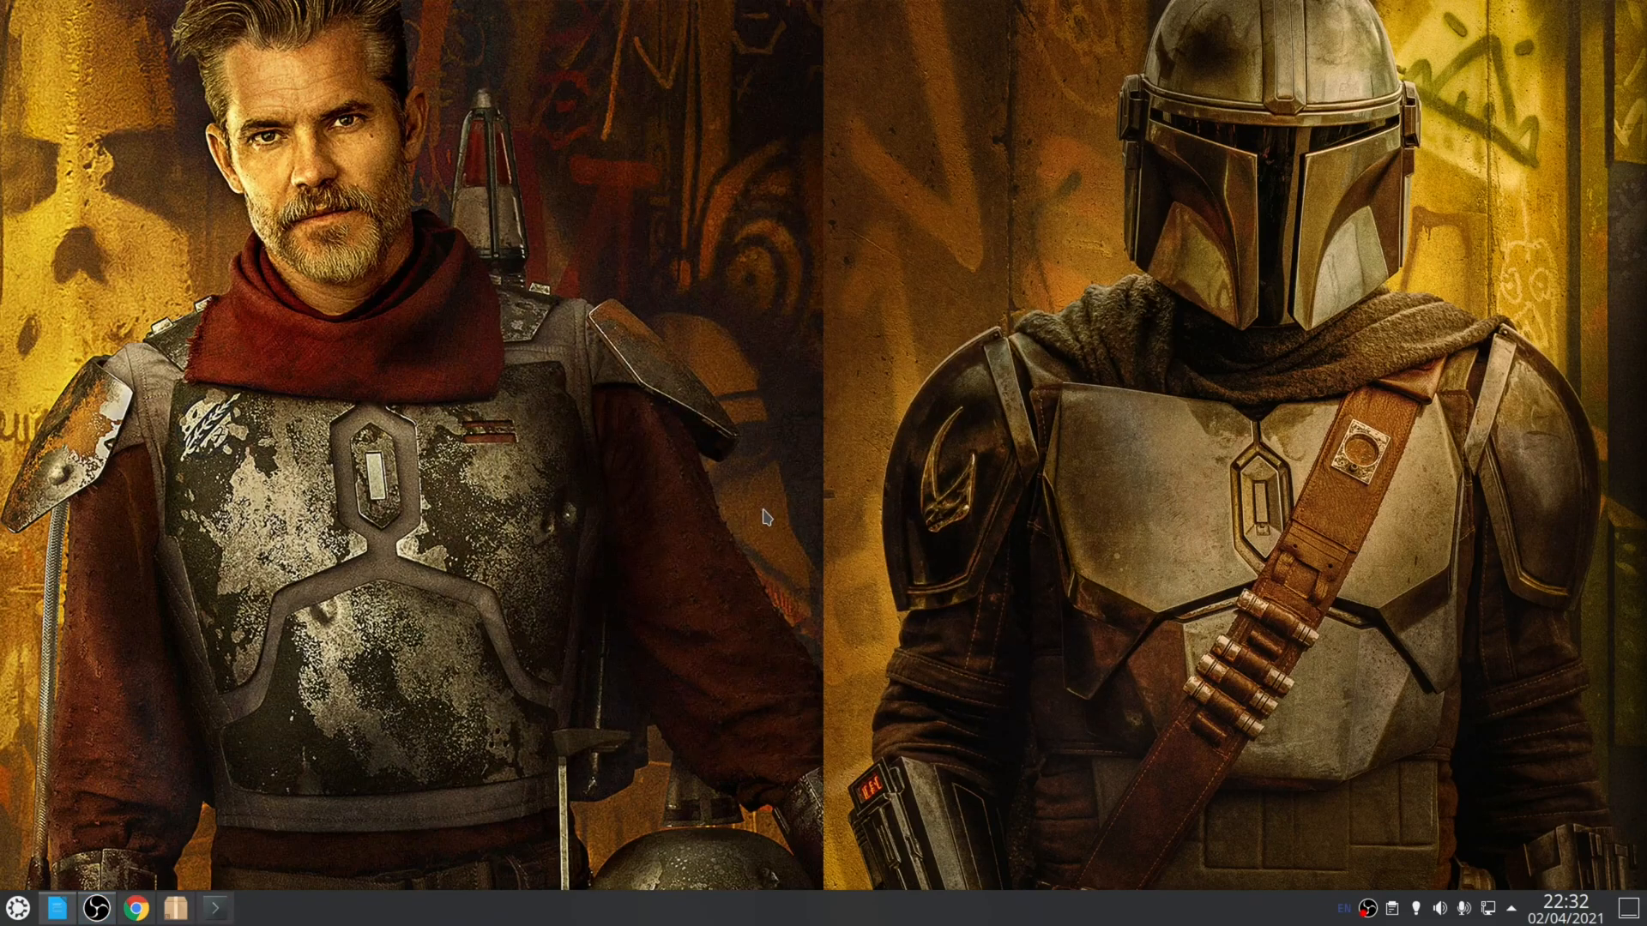